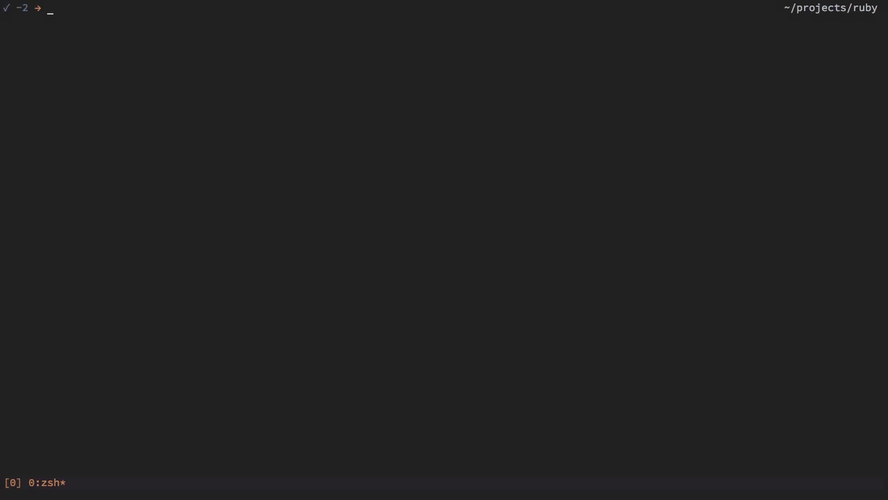
Run `gem install rails` so Rails 4.1.6 gets installed.
text(gem install rails)
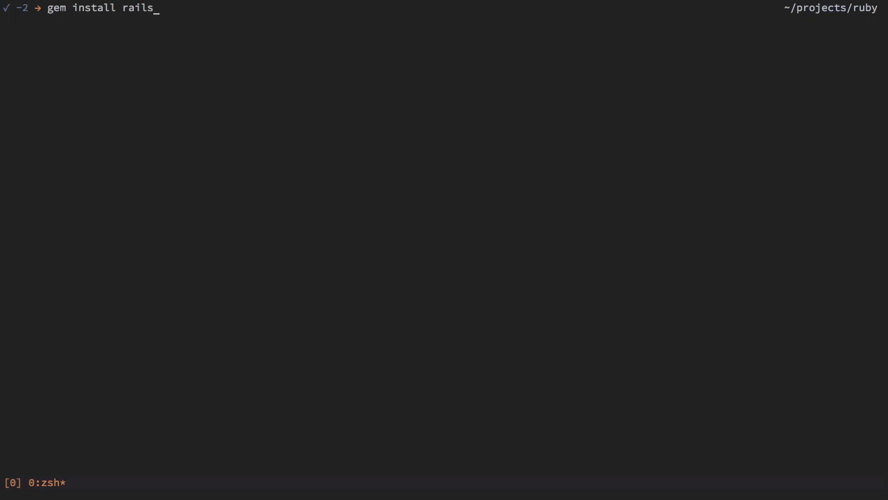
key(Return)
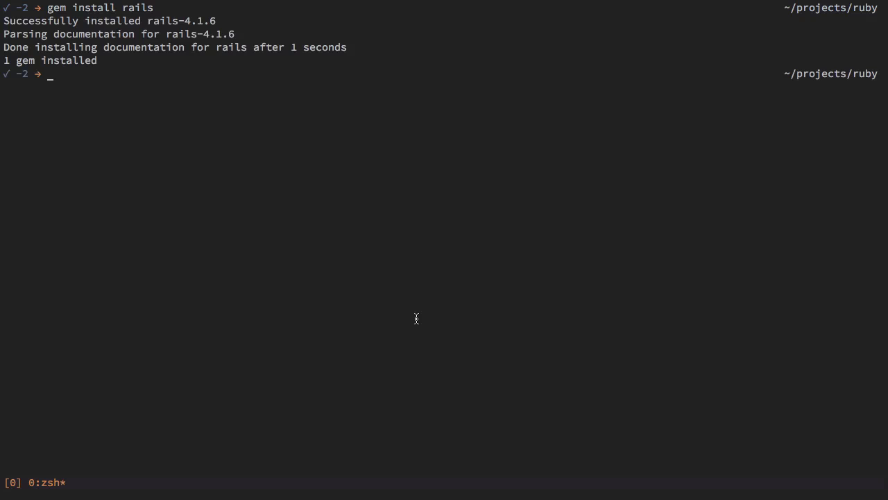
Show the Rails usage help, then clear the terminal.
text(ra)
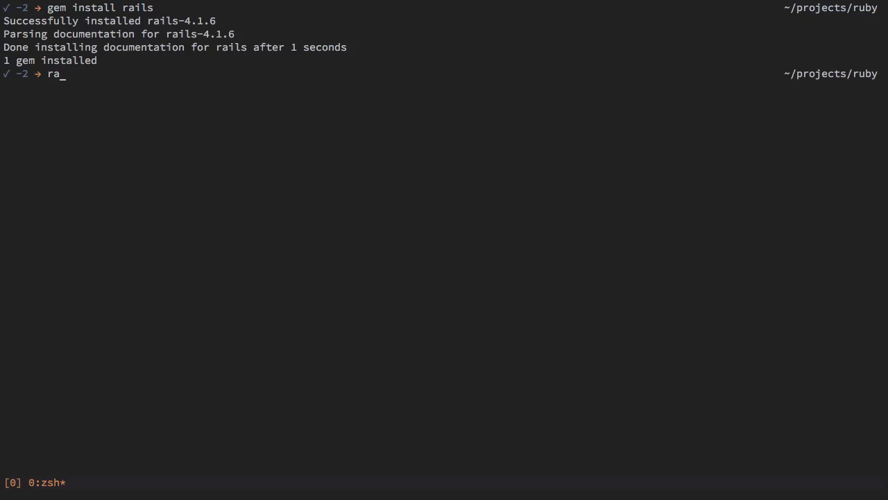
key(Return)
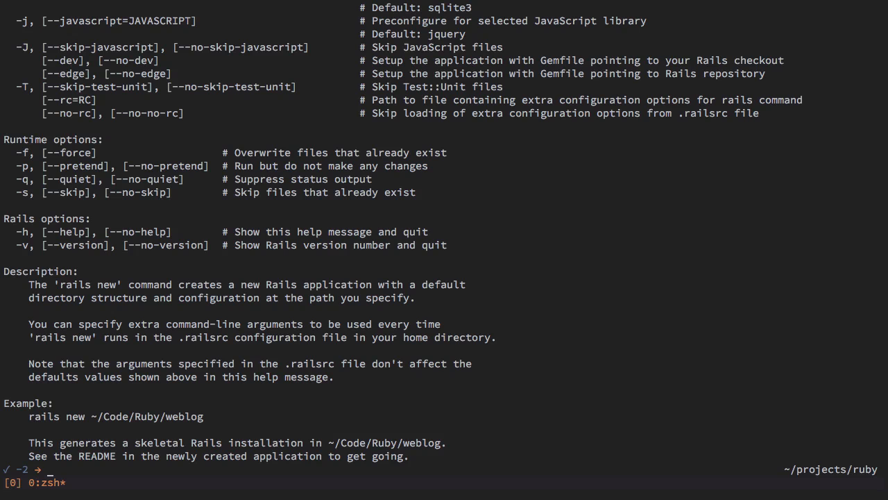
key(ctrl+l)
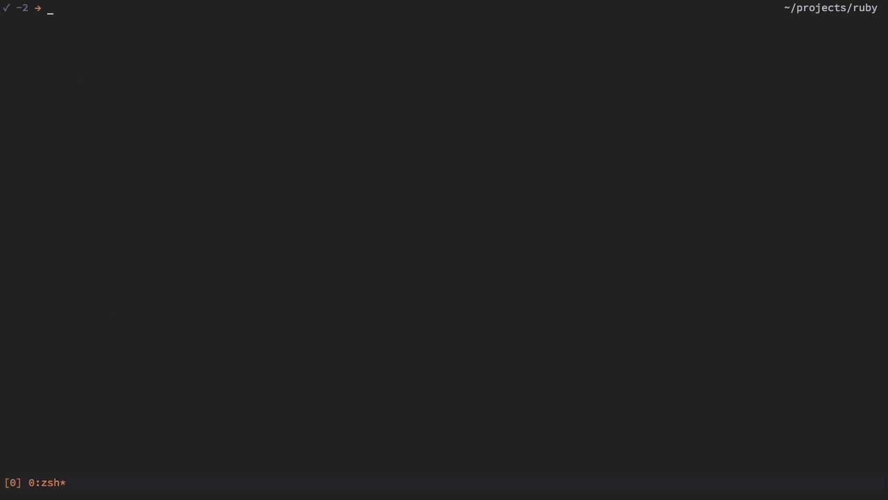
Generate the rails_store app with `rails new`, let bundle finish, and cd into it.
text(rails new)
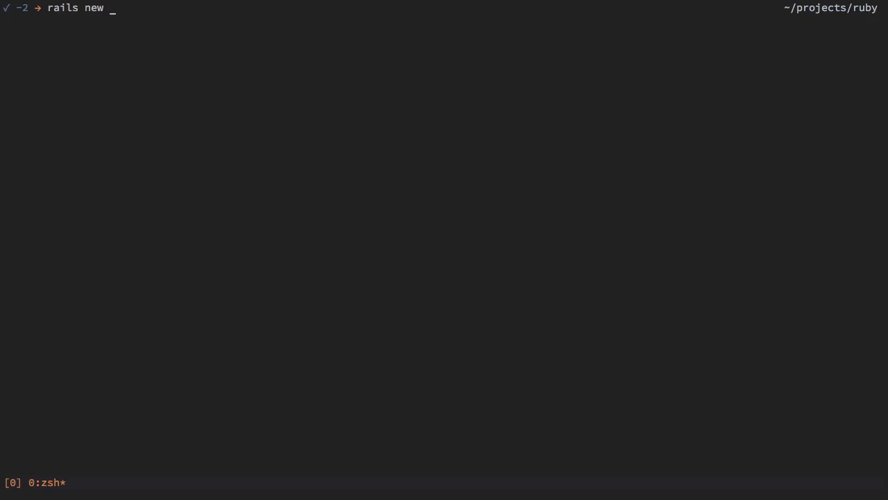
text(rails_st)
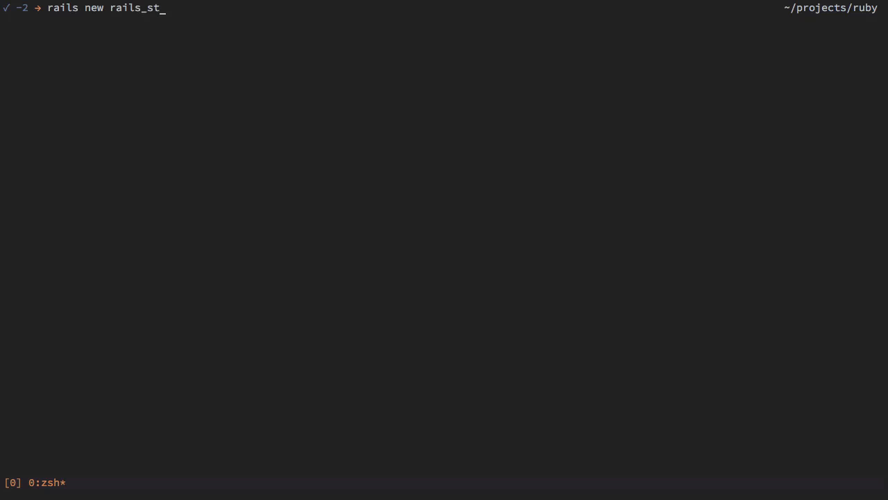
text(ore)
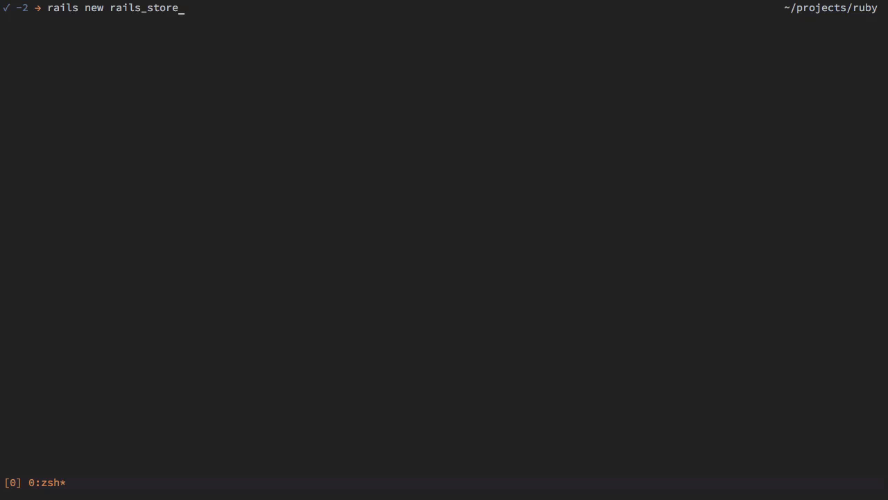
key(Return)
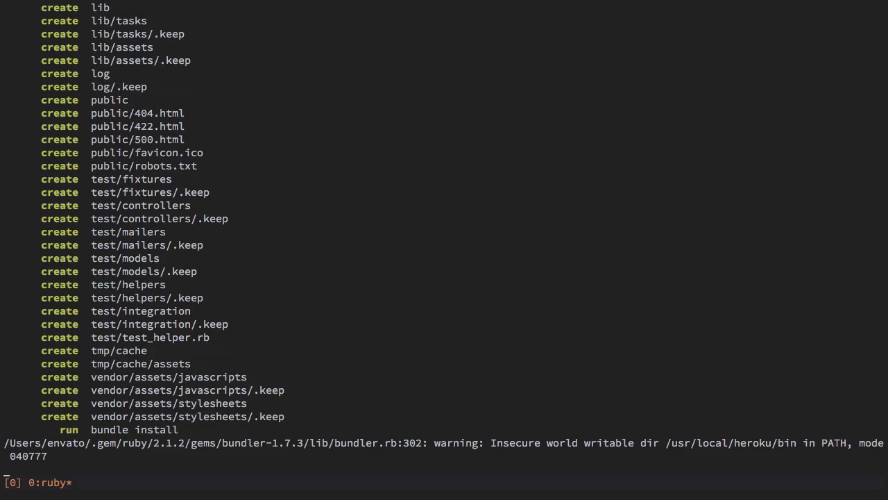
scroll(down, 3)
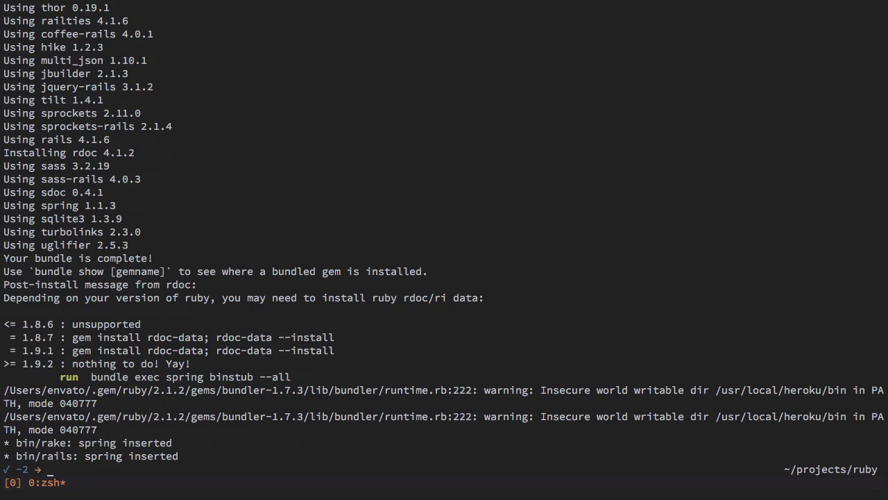
text(cd rails_store/)
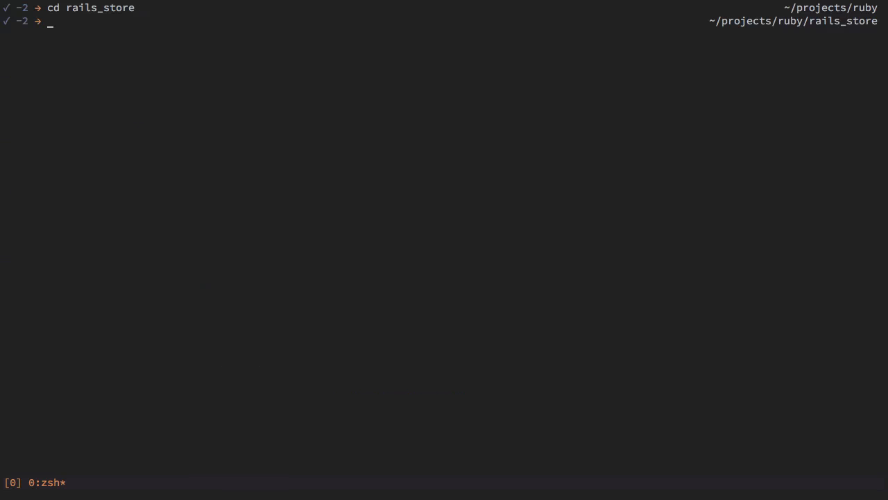
Open the new app's Gemfile in Vim.
text(v)
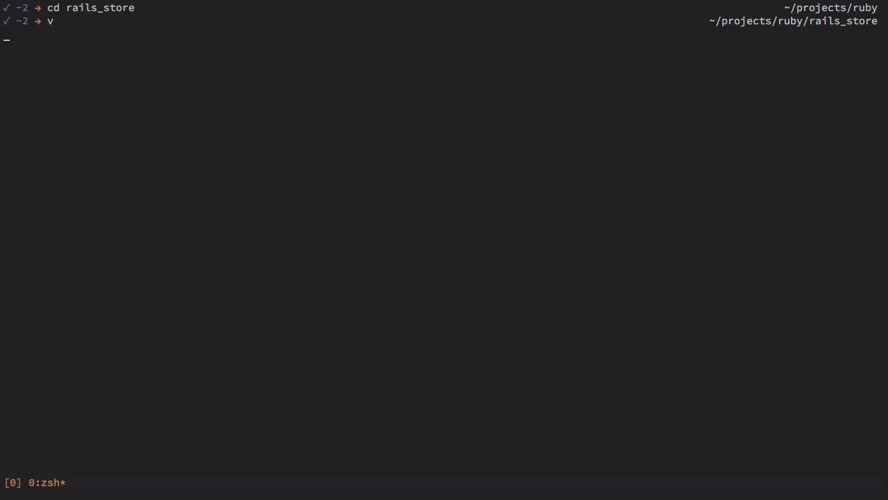
key(Return)
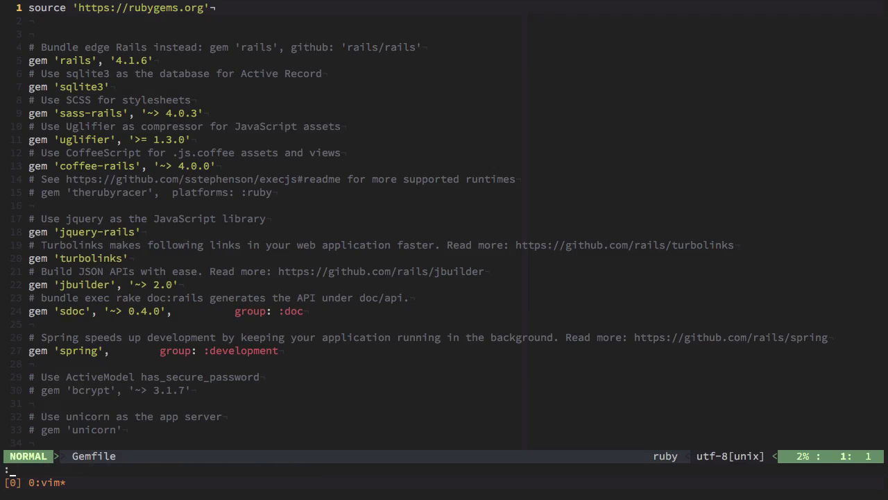
Delete all comment lines from the Gemfile with a global :normal dd on lines starting with #.
text(v")
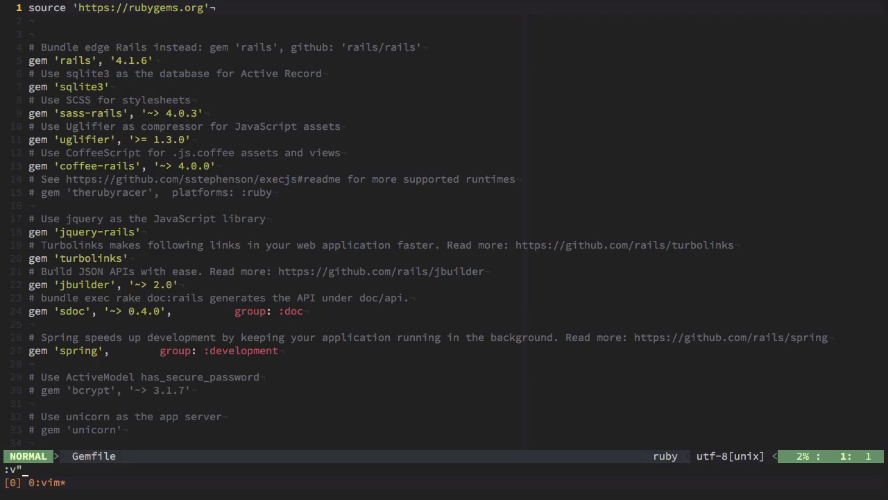
key(BackSpace)
text(:)
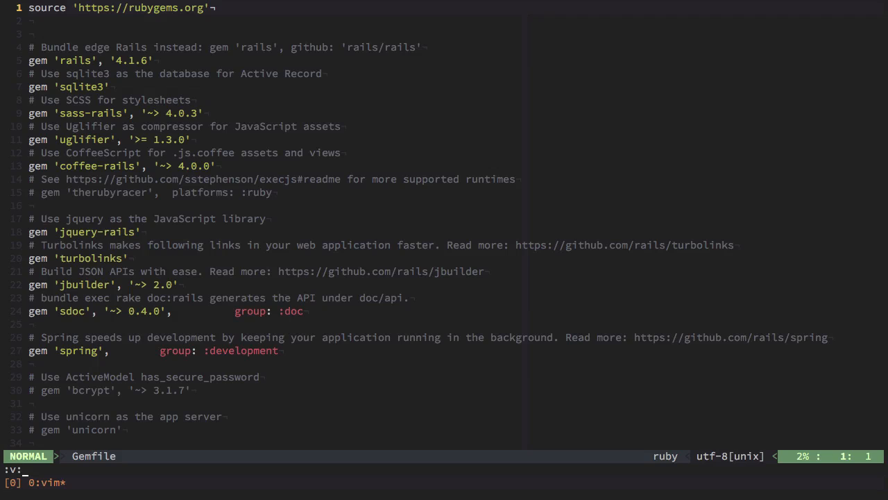
text(^)
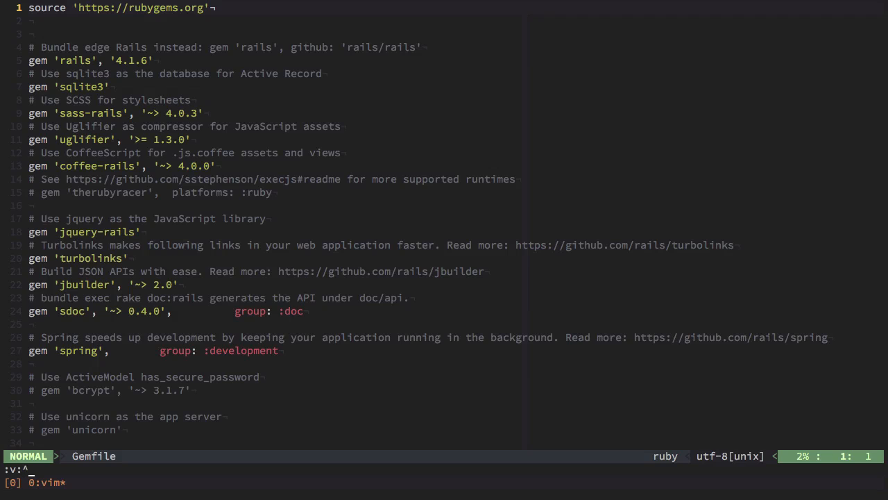
text(#)
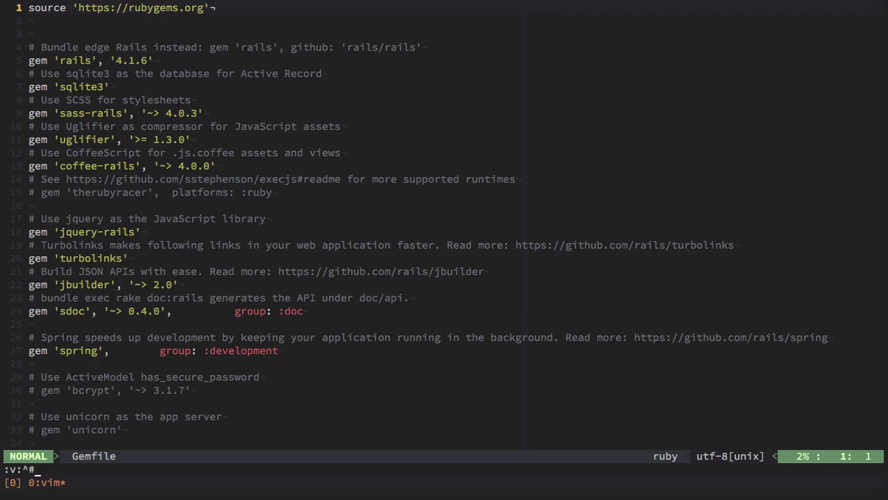
text(:normal)
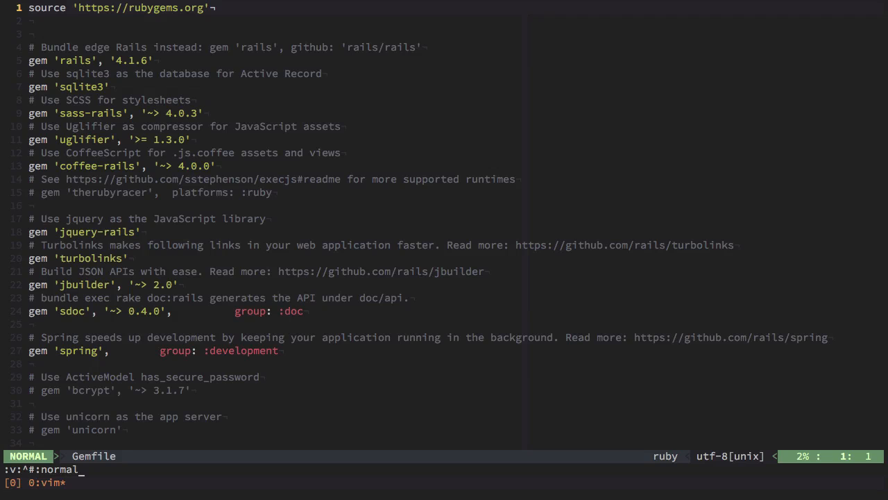
key(Return)
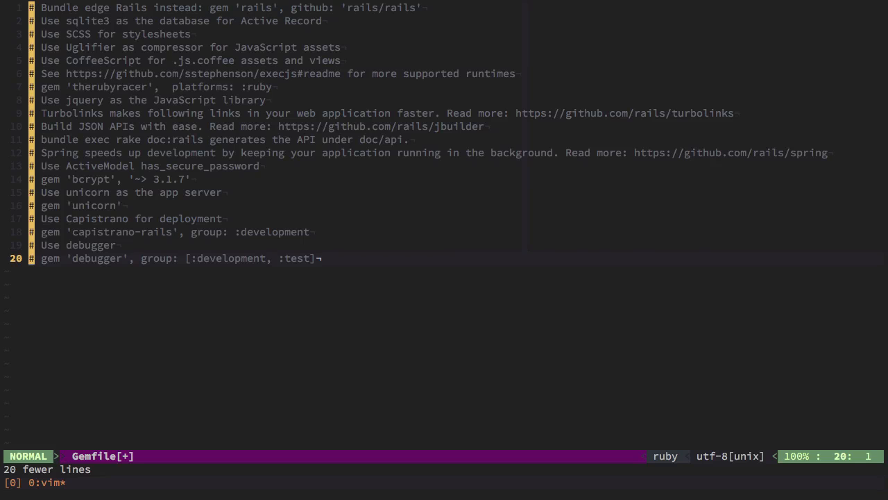
key(u)
text(:v:^#:normal dd)
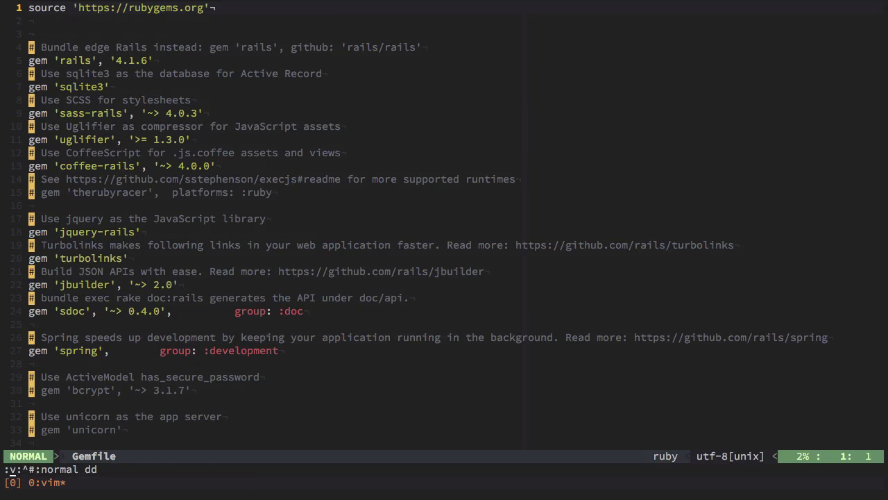
key(Return)
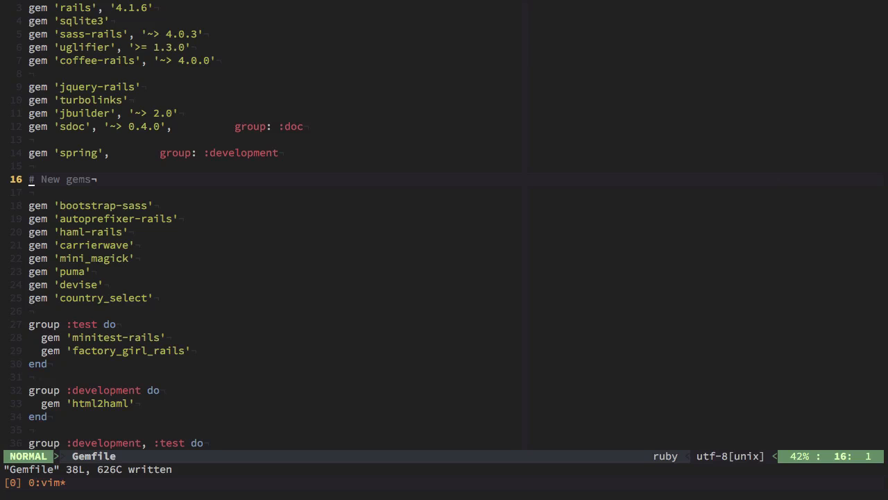
Step through the new gem lines (haml-rails, carrierwave, mini_magick) and tweak the haml-rails entry.
key(j)
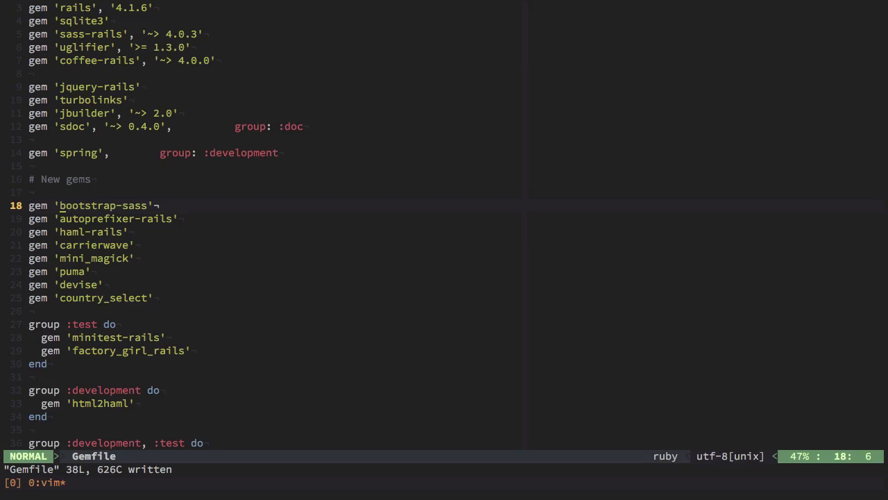
key(j)
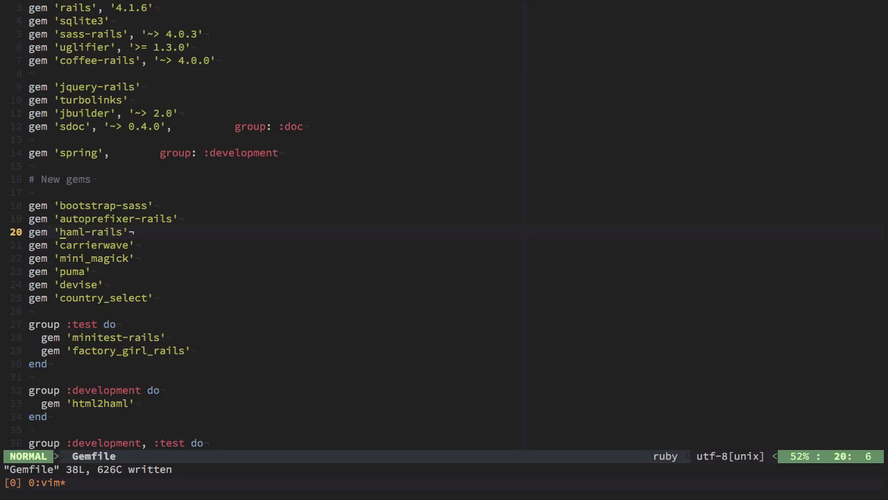
key(i)
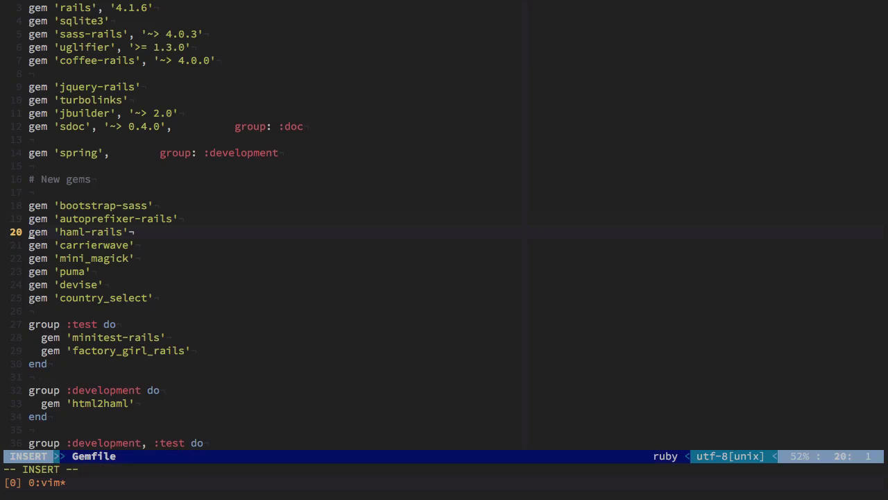
key(Escape)
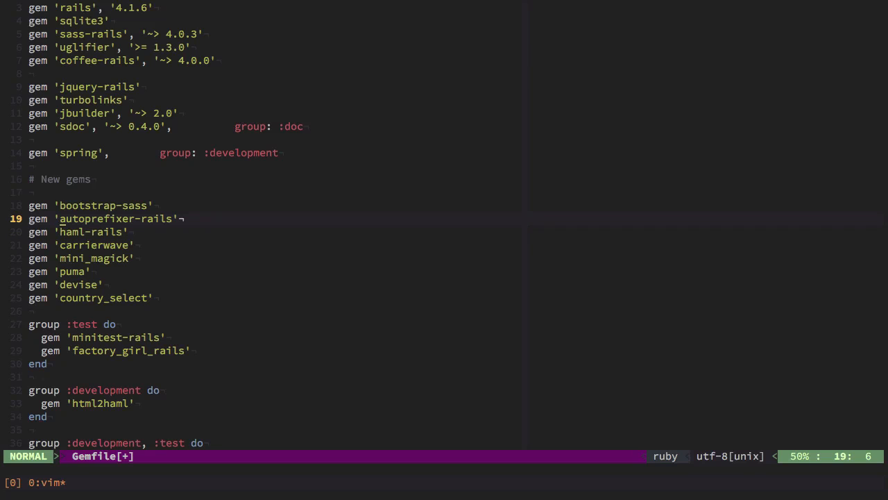
key(k)
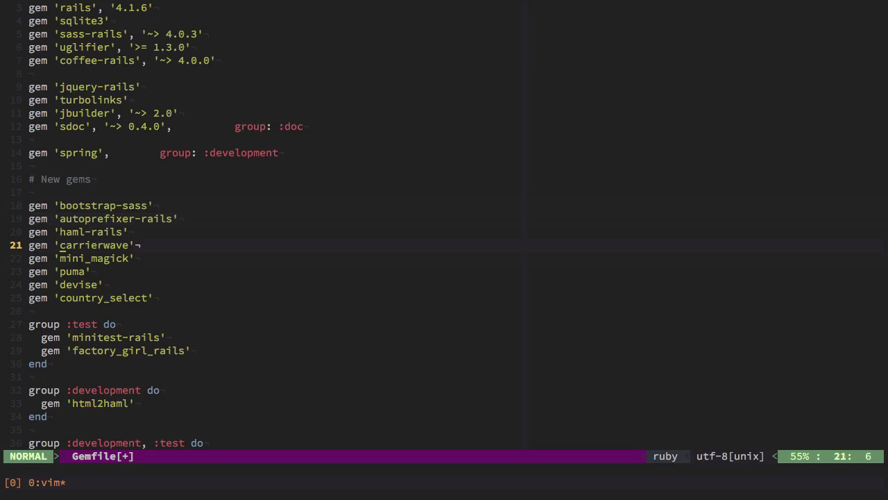
key(j)
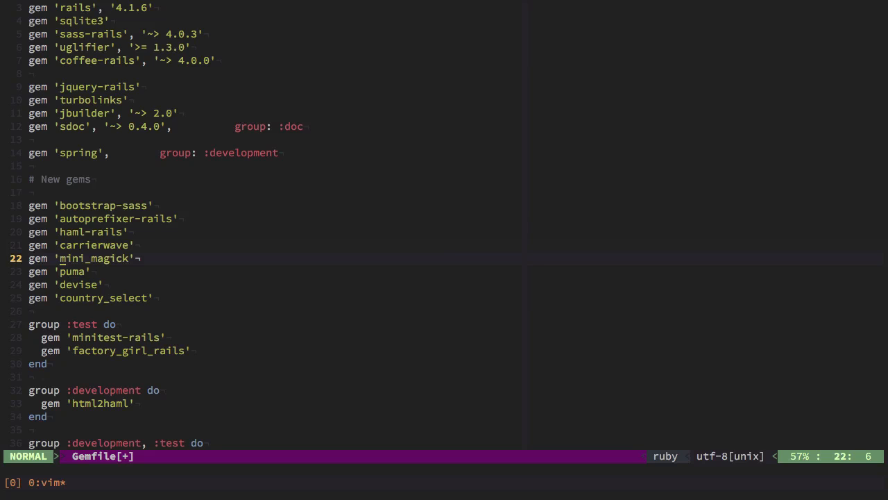
key(k)
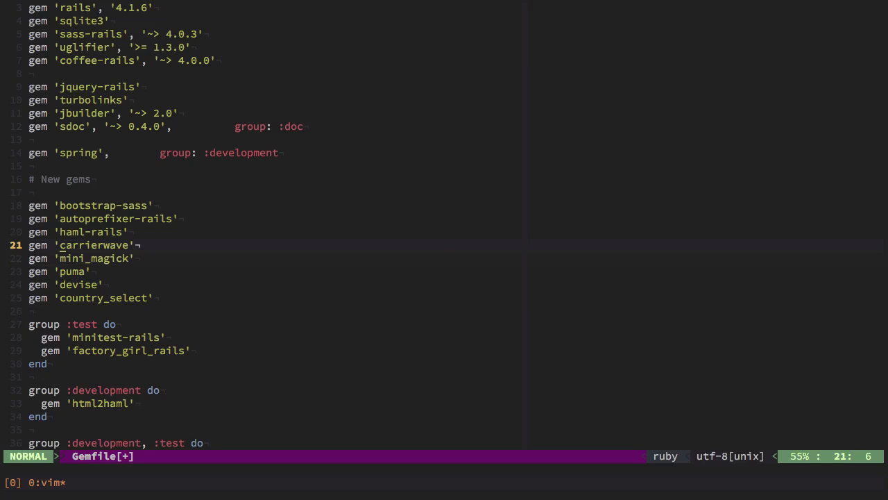
key(j)
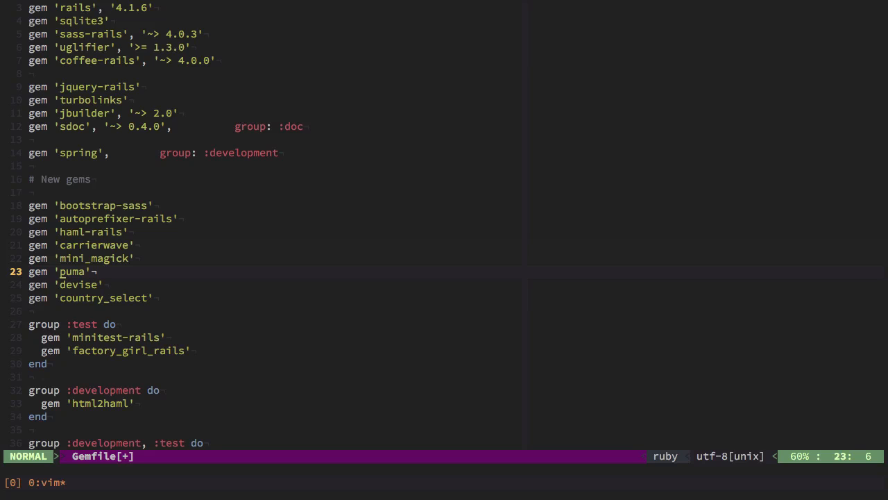
Review the devise and test group gem lines, save the Gemfile and start `:!bundle`.
key(j)
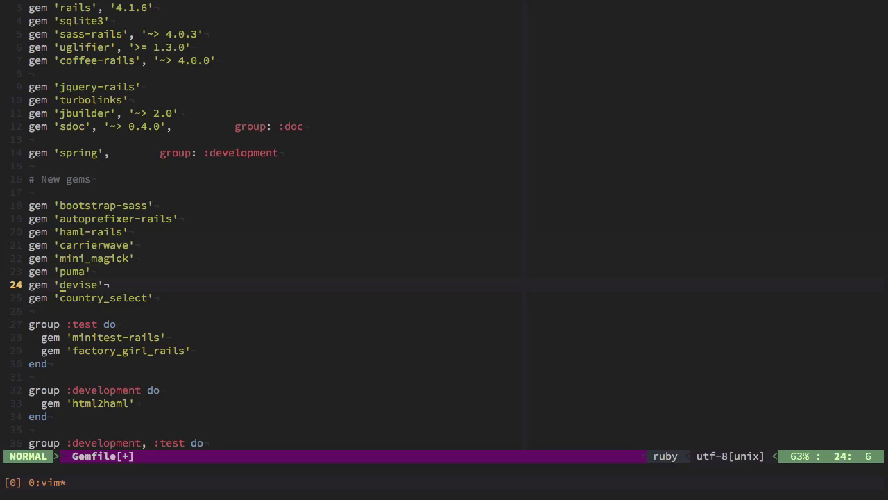
key(j)
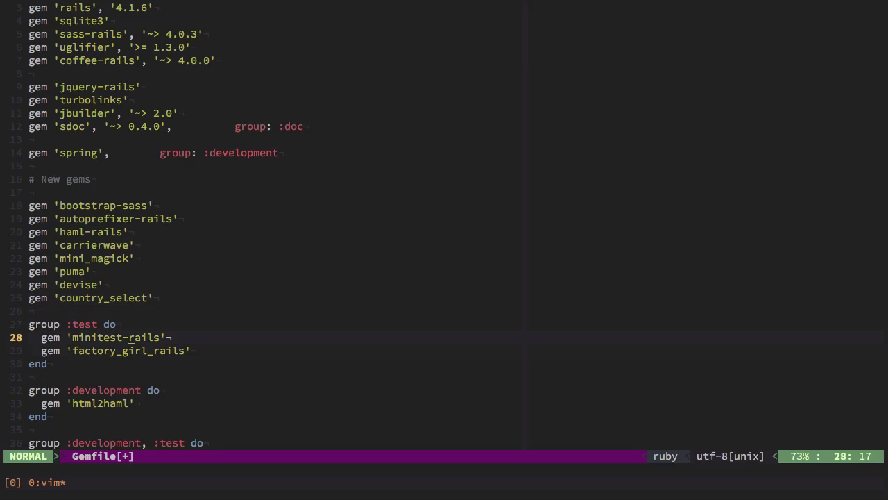
key(j)
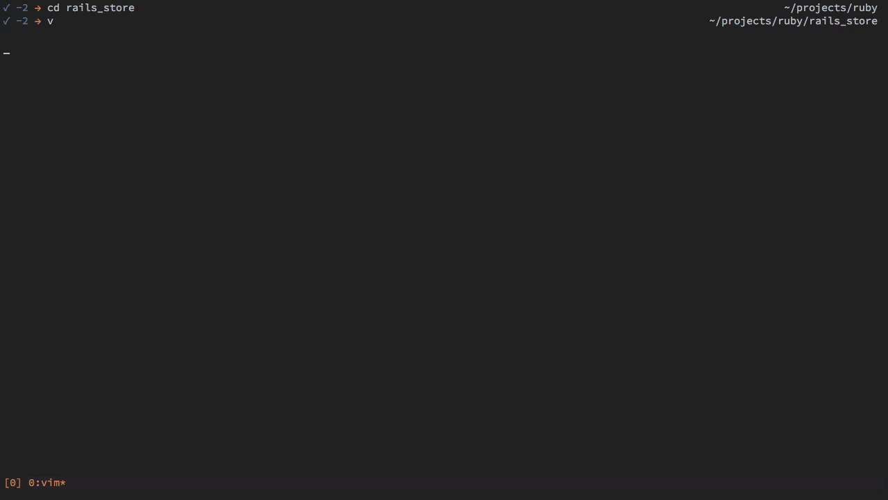
Let the bundle install complete and return to Vim to open application.css.
key(Return)
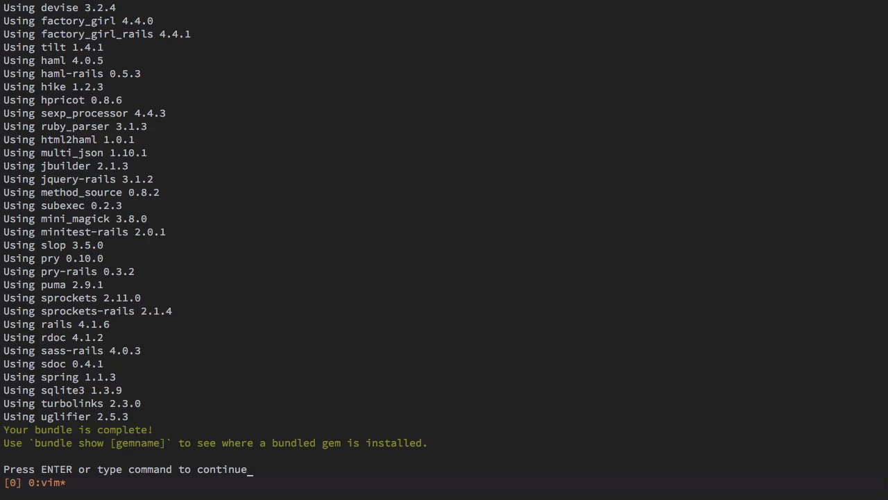
key(Return)
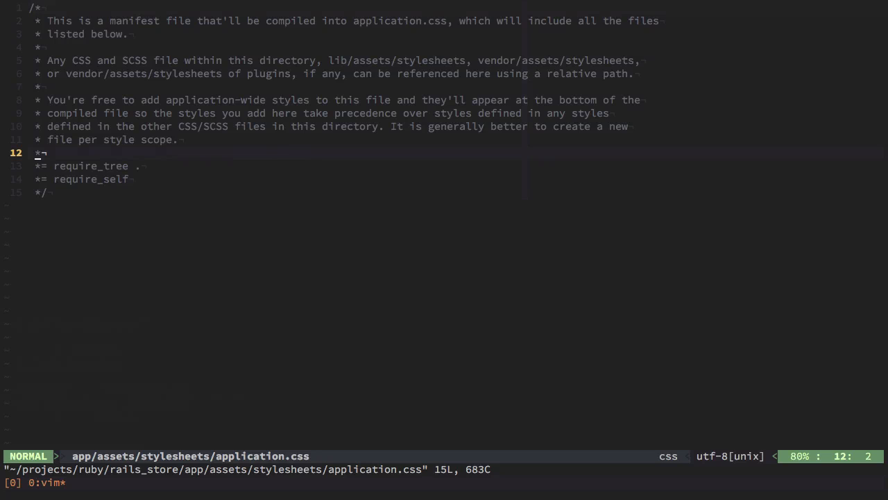
Add '*= require bootstrap' above require_tree in application.css and save it.
key(o)
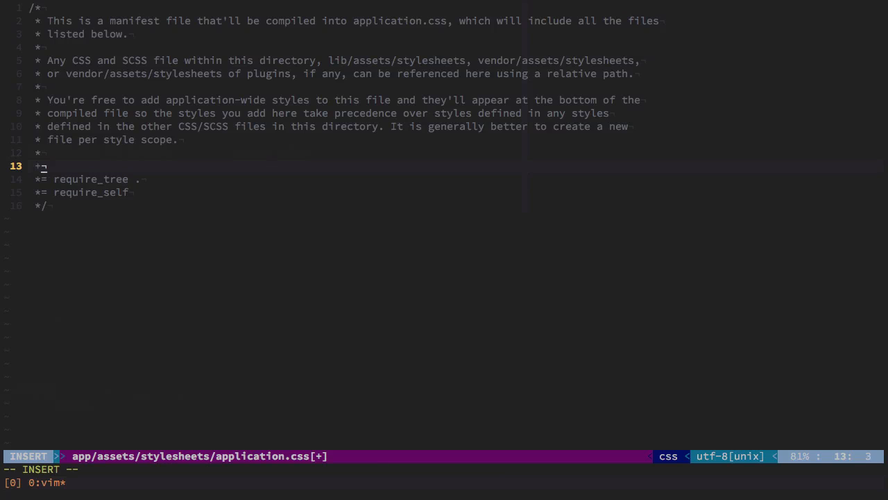
text(*= require)
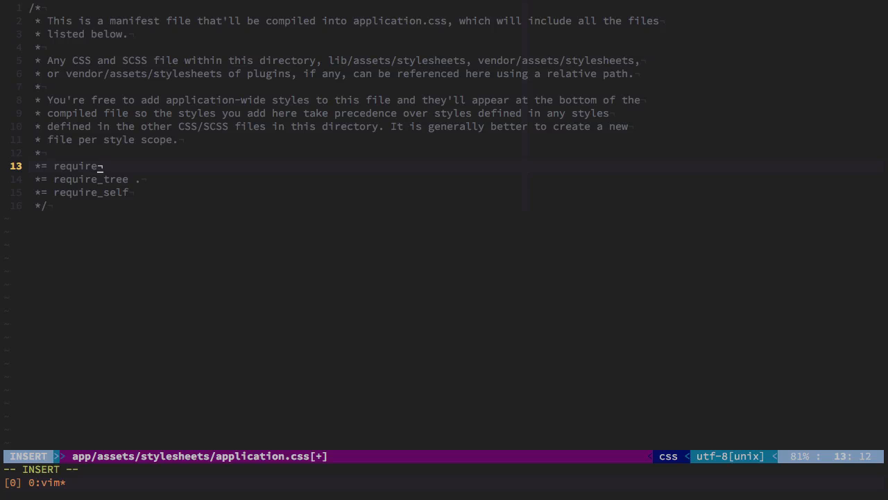
text(bootstrap)
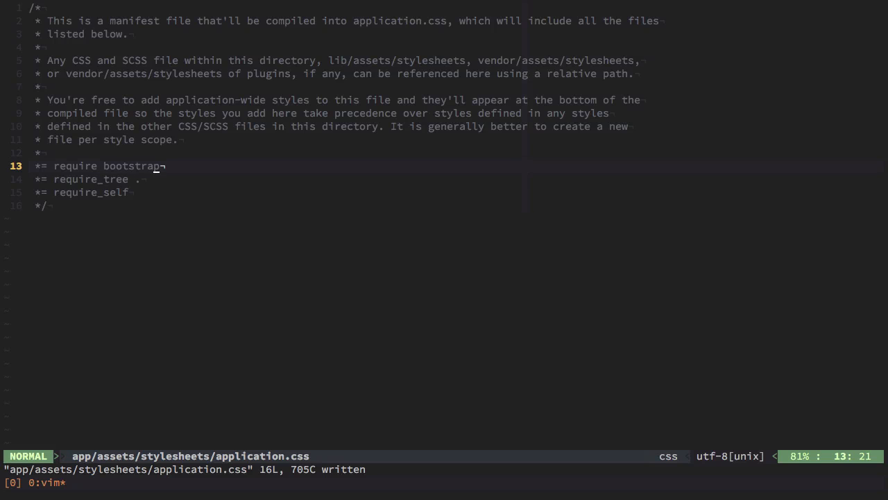
text(appjs)
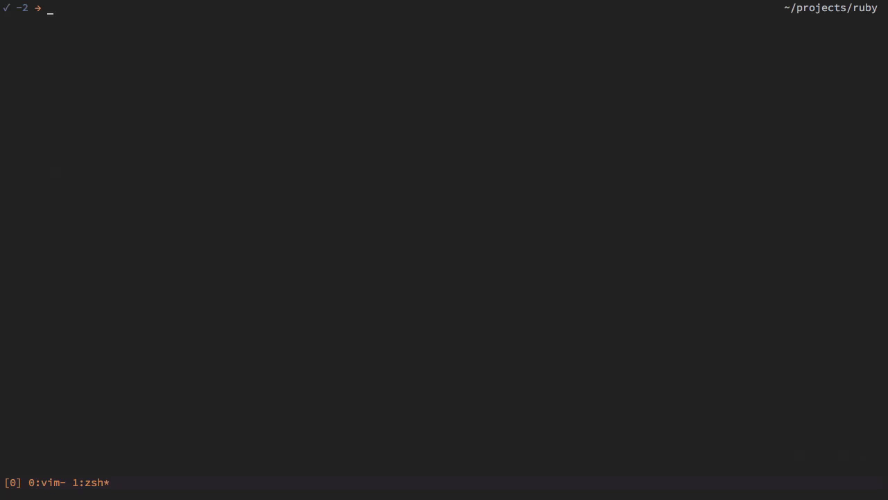
In a fresh tmux zsh window, cd into rails_store.
text(cd rails_)
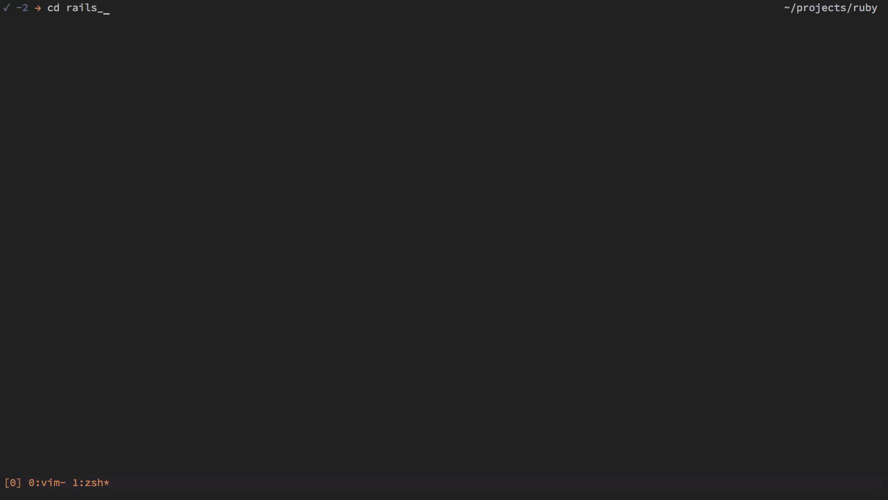